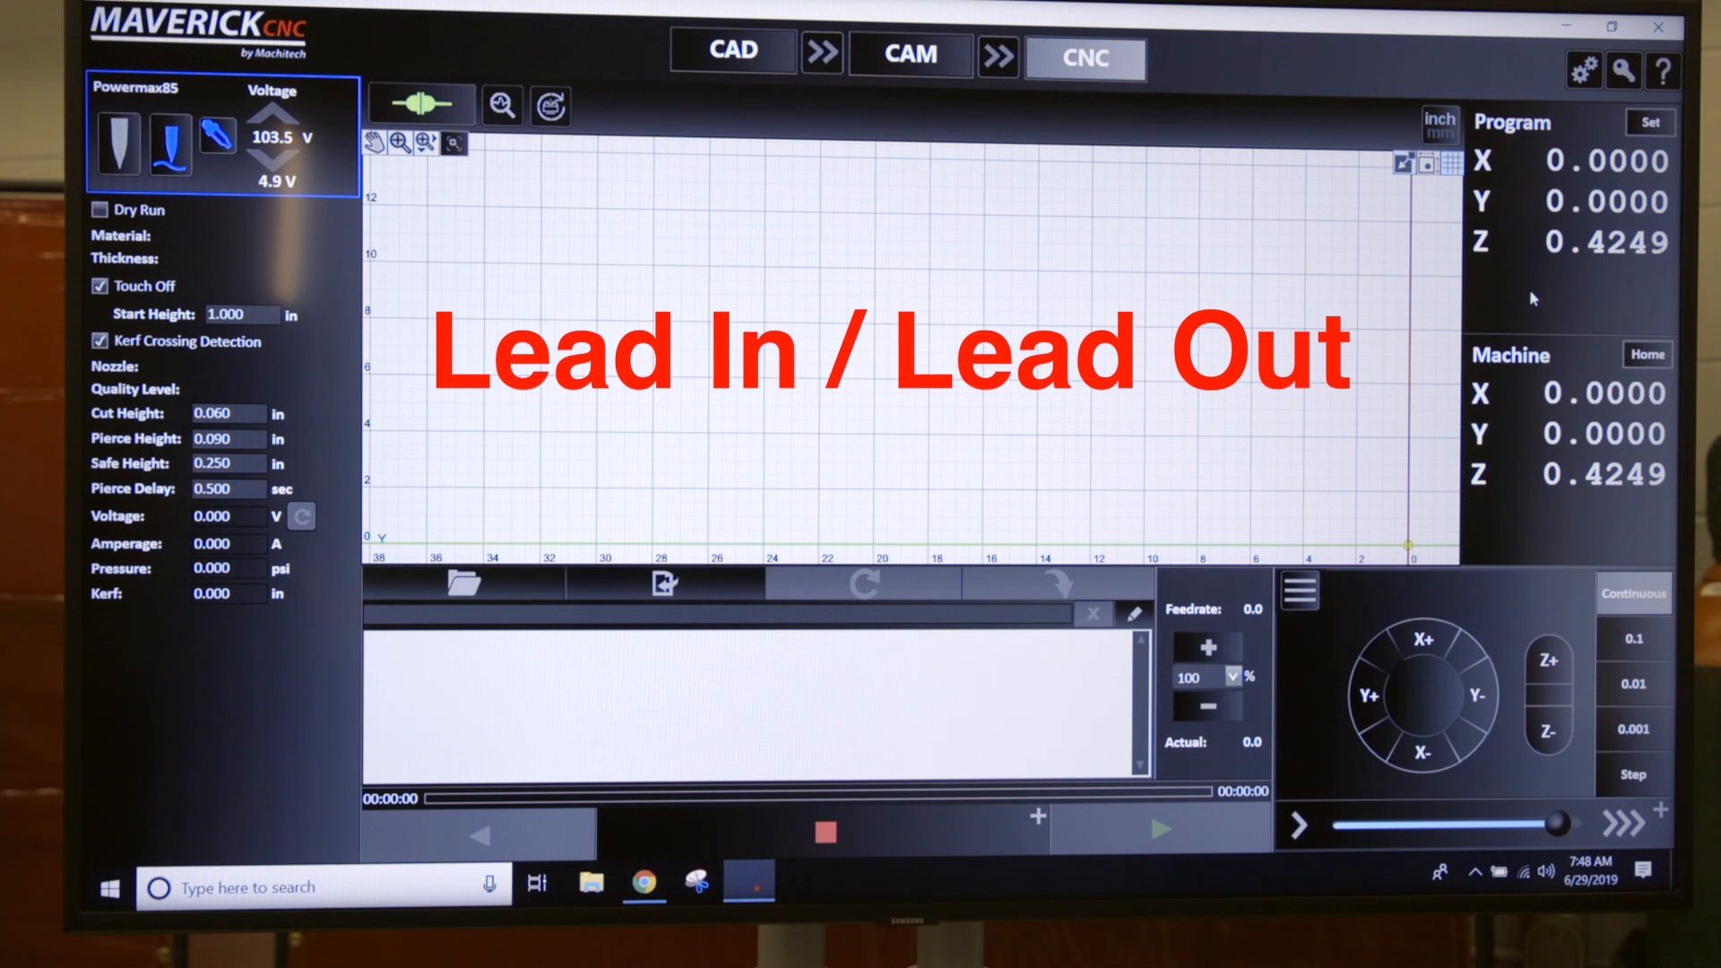
# Switch to the CAM workspace showing the MAVERICK plate's cut paths with curved lead-ins.
pyautogui.click(913, 56)
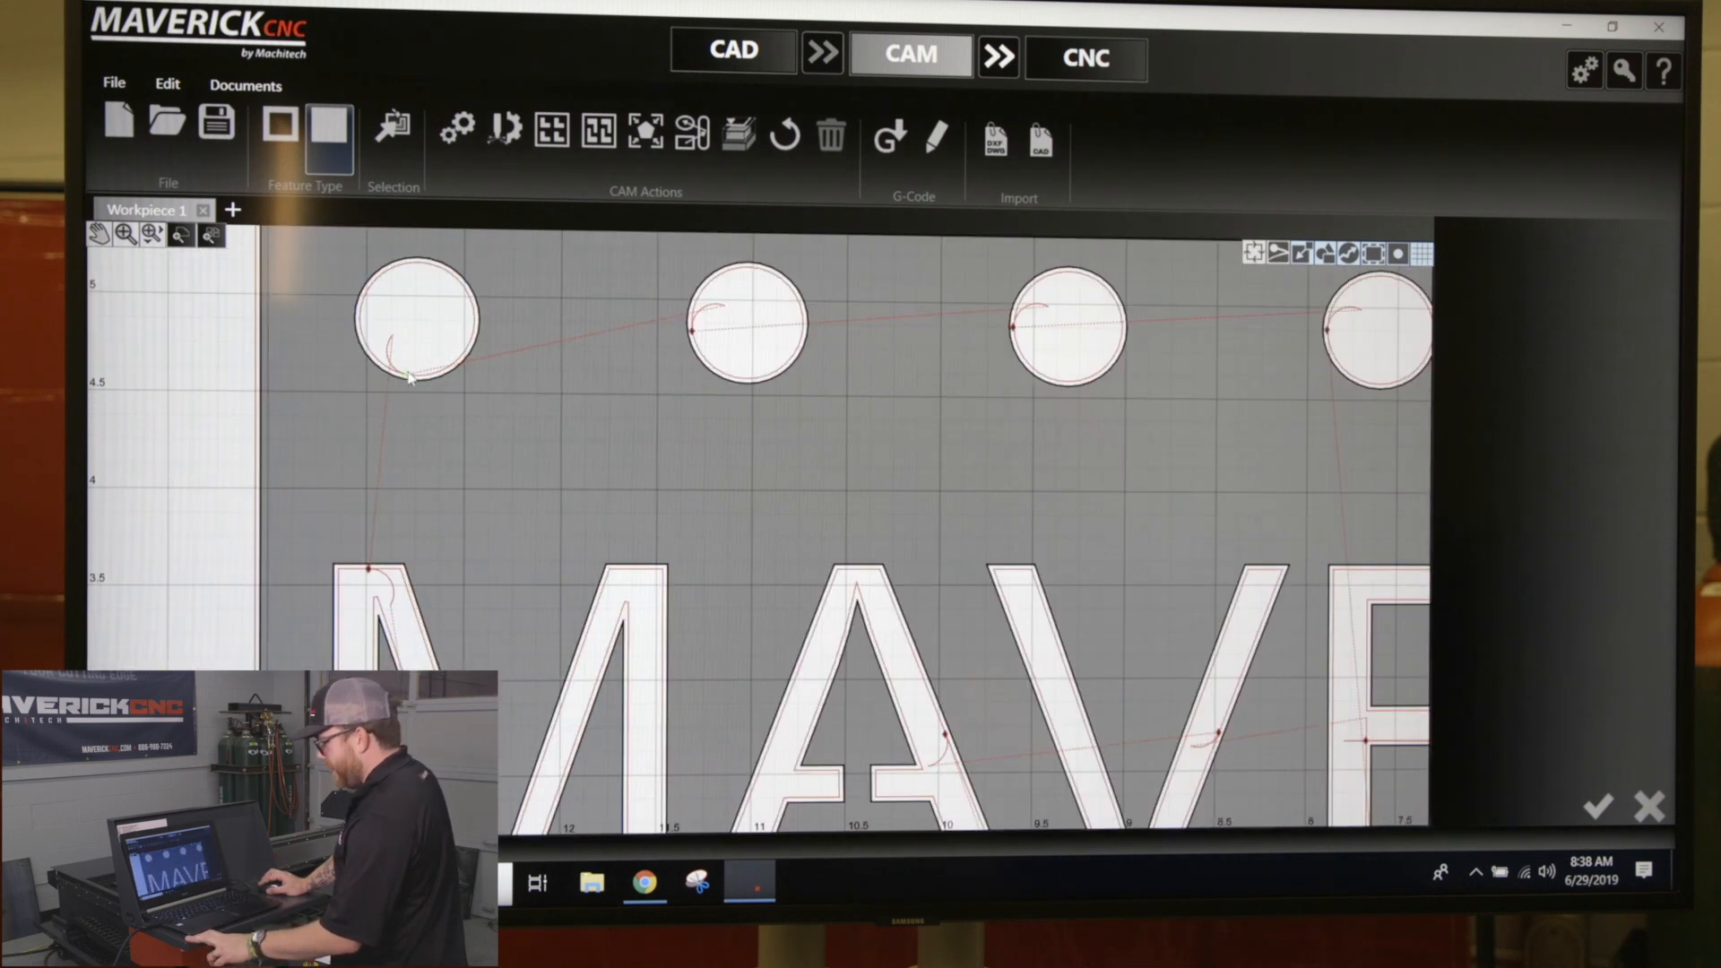
pyautogui.moveTo(450, 439)
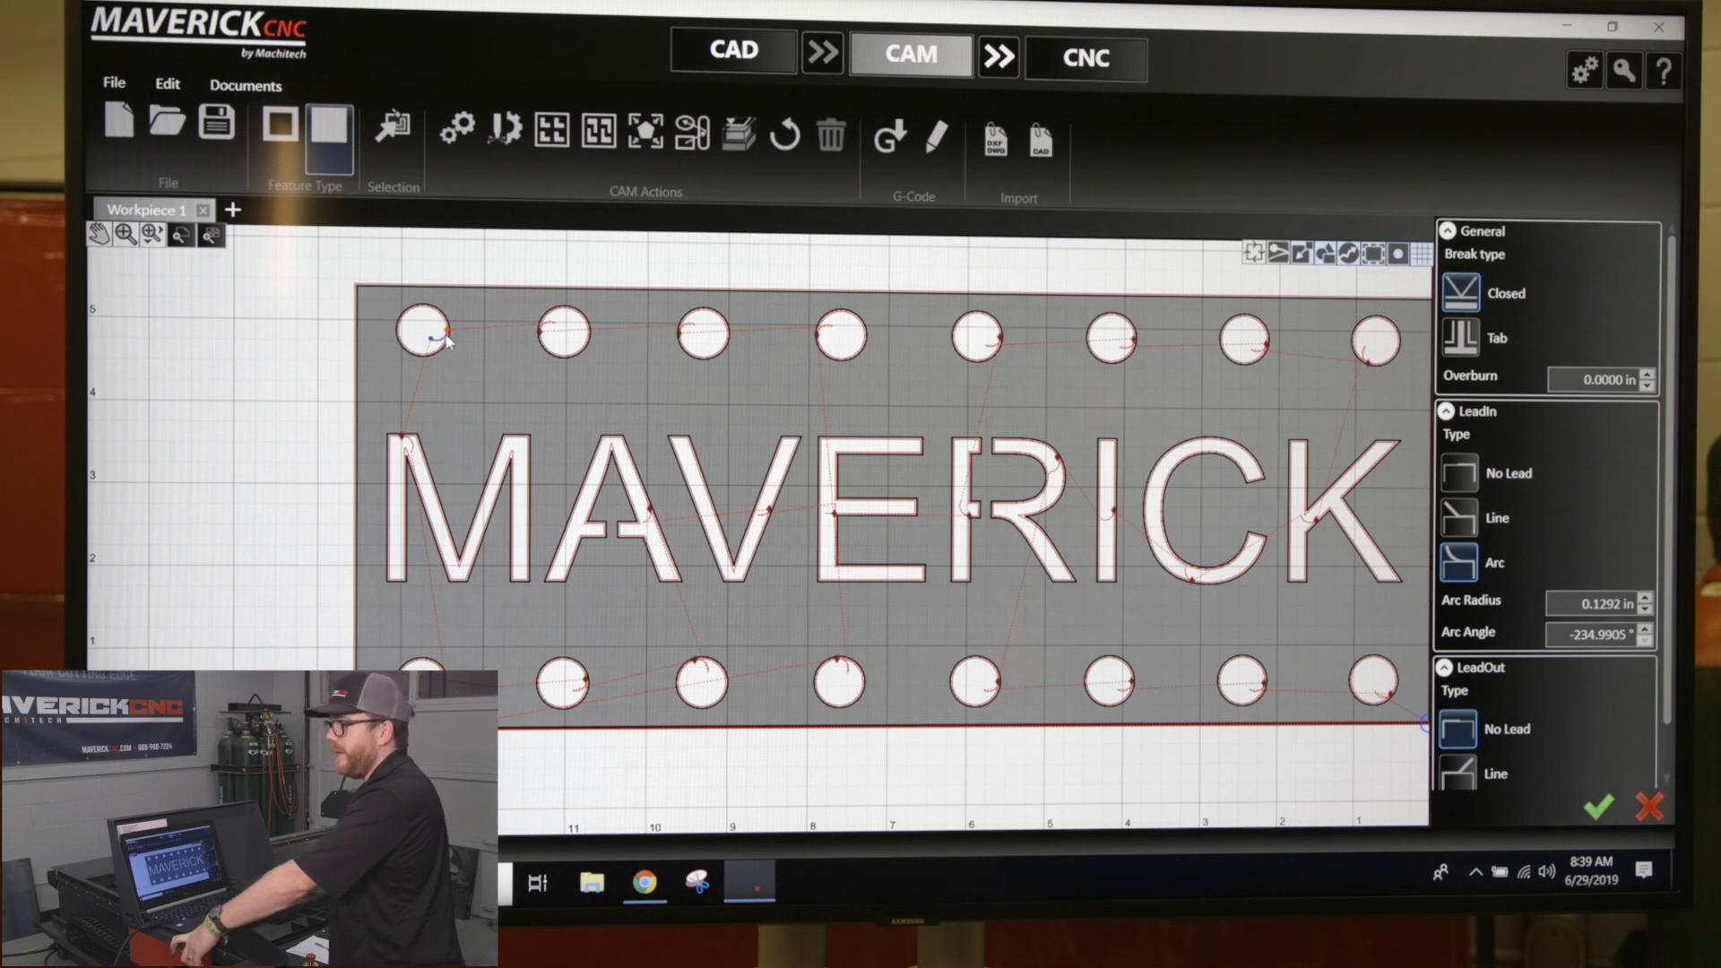
pyautogui.moveTo(499, 379)
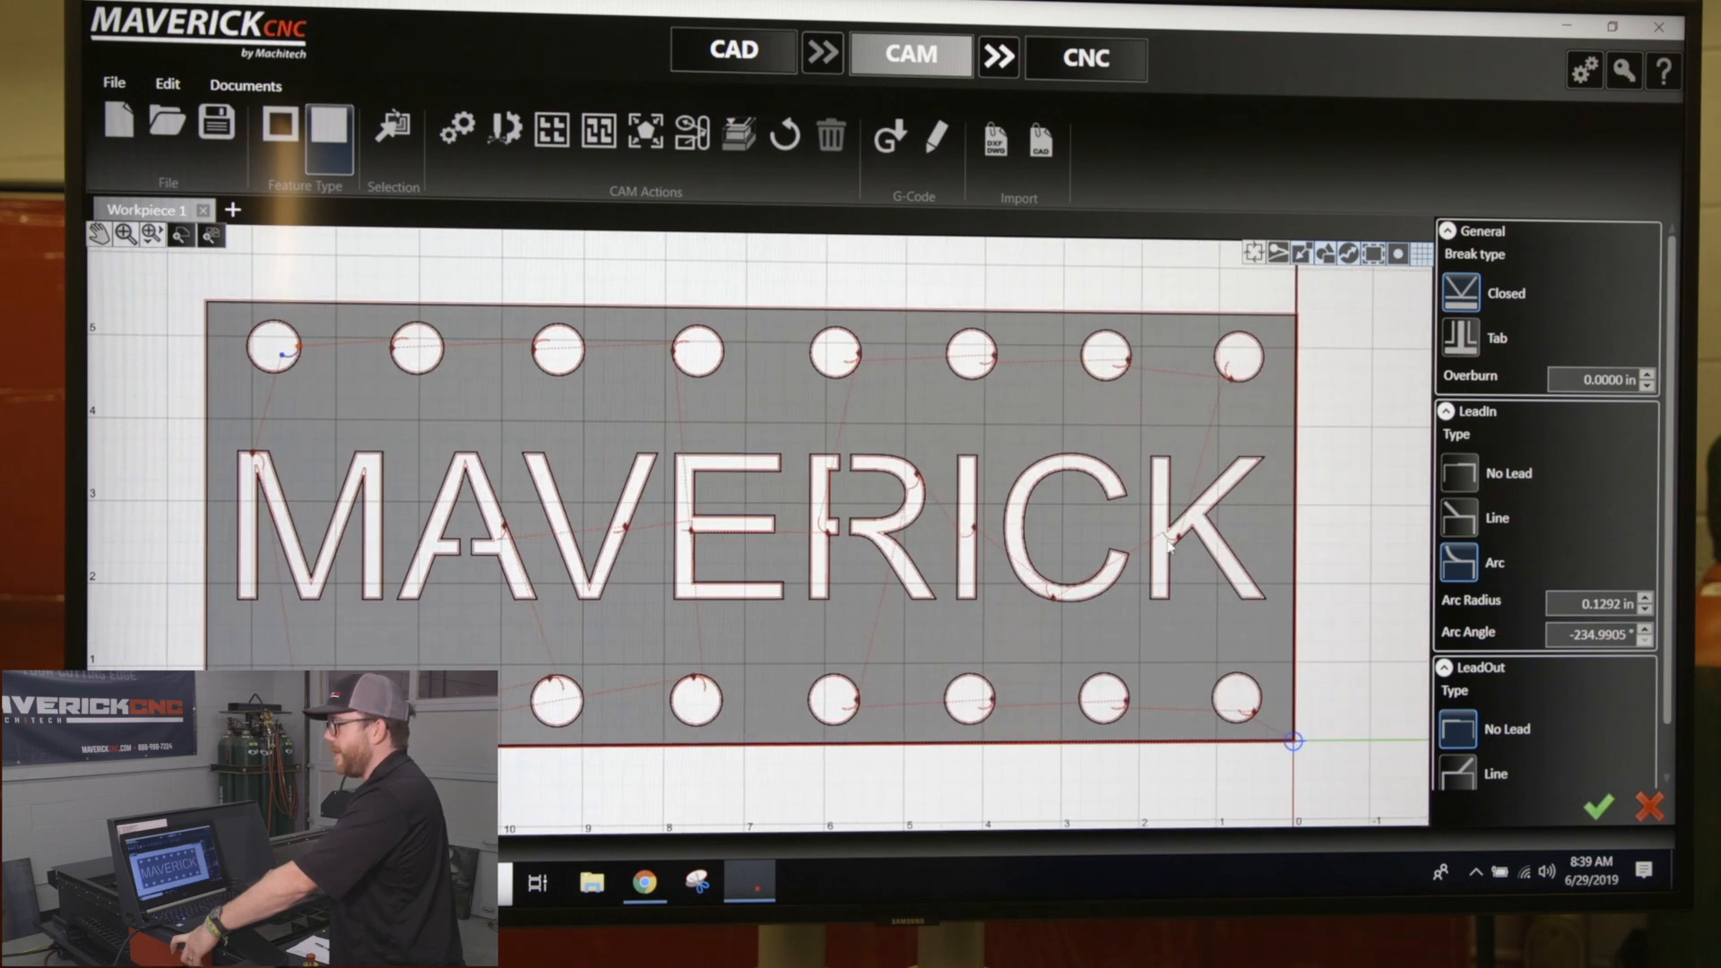
# Dismiss the hole's lead panel, leaving the 0.1292 in arc lead-in unchanged.
pyautogui.click(1204, 539)
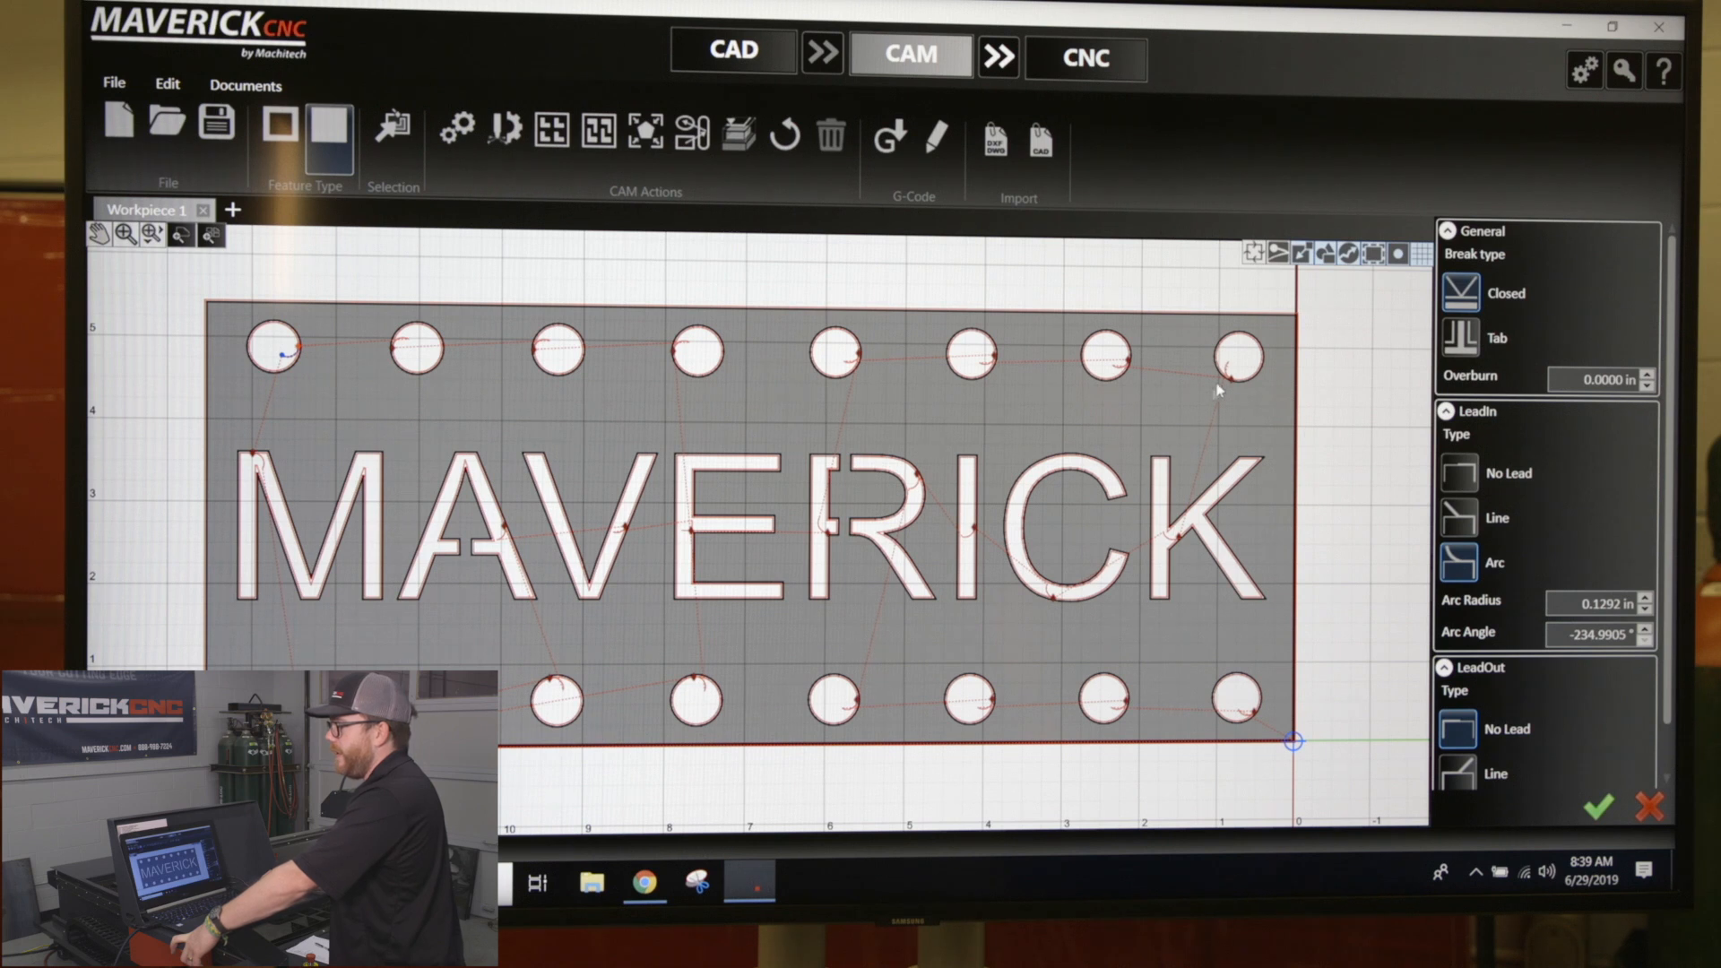
pyautogui.click(1184, 547)
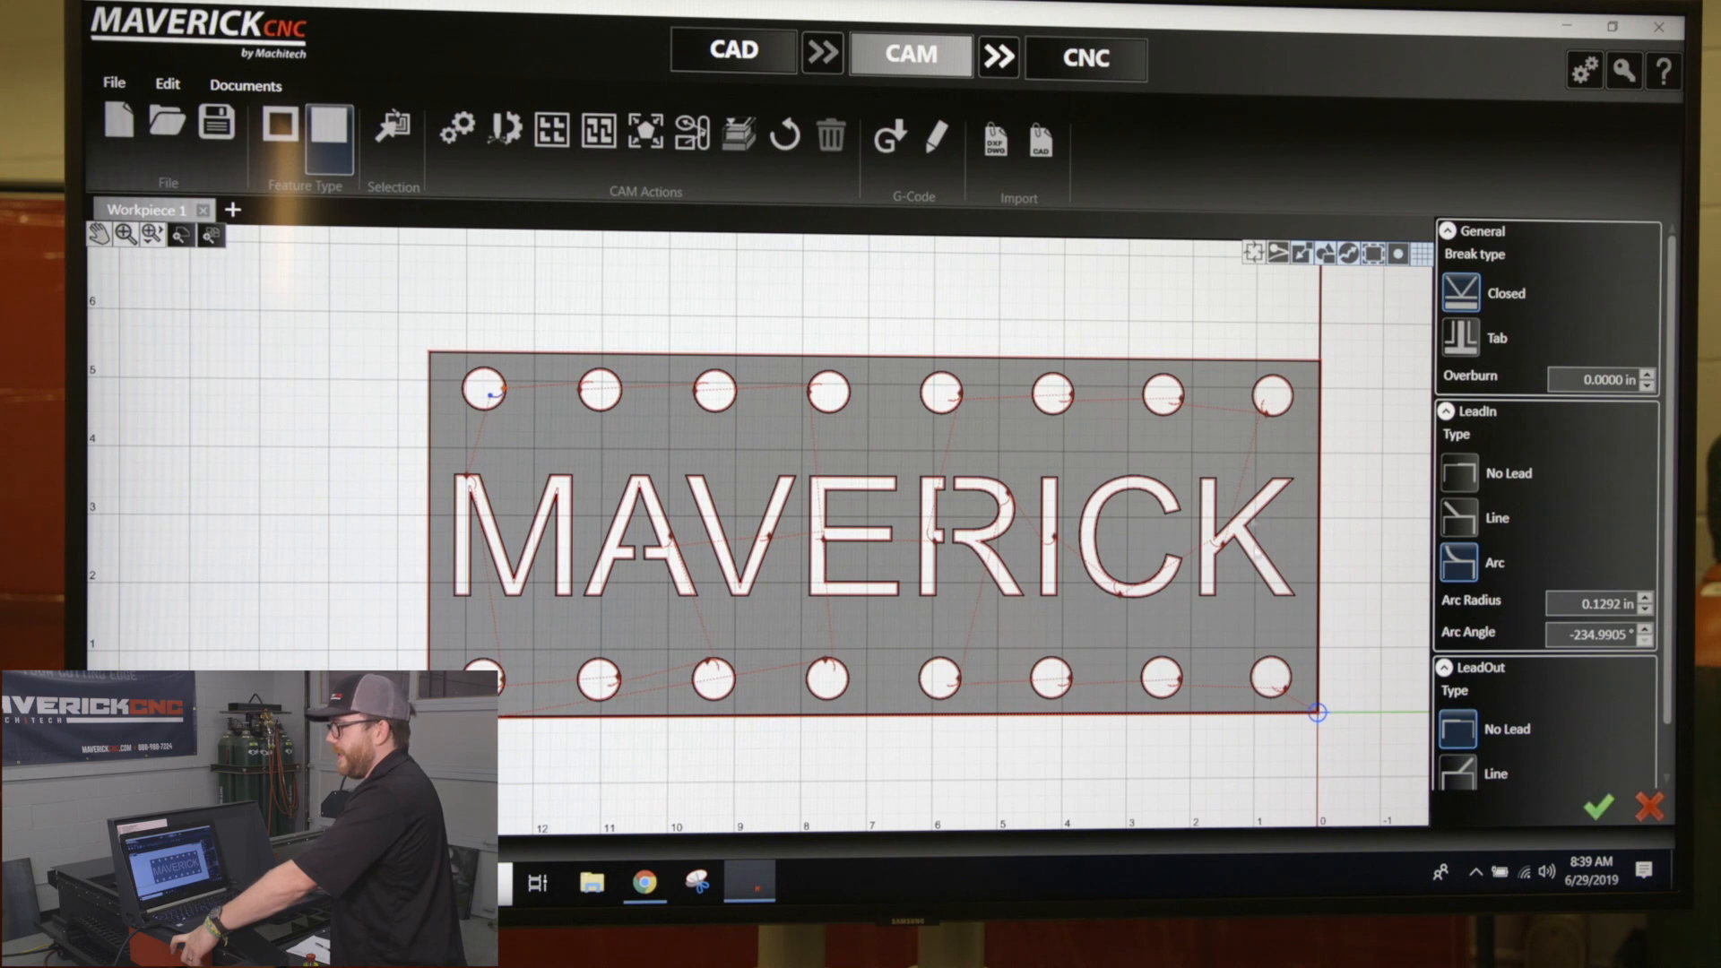
pyautogui.moveTo(469, 428)
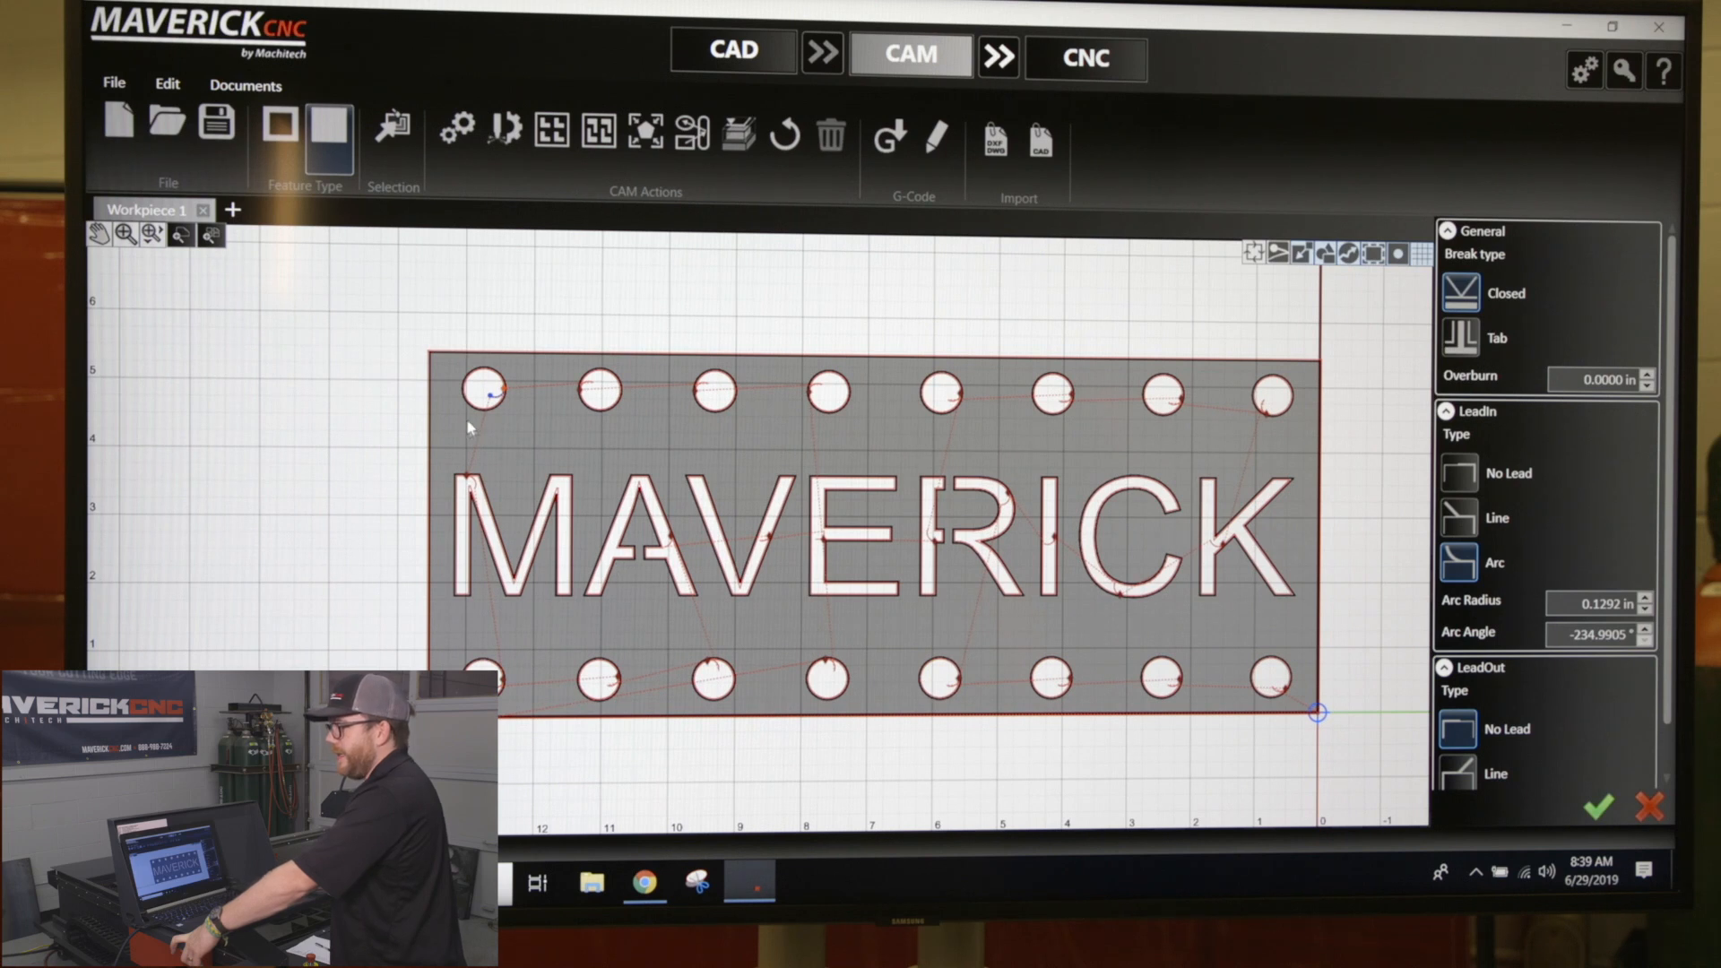
pyautogui.moveTo(1589, 695)
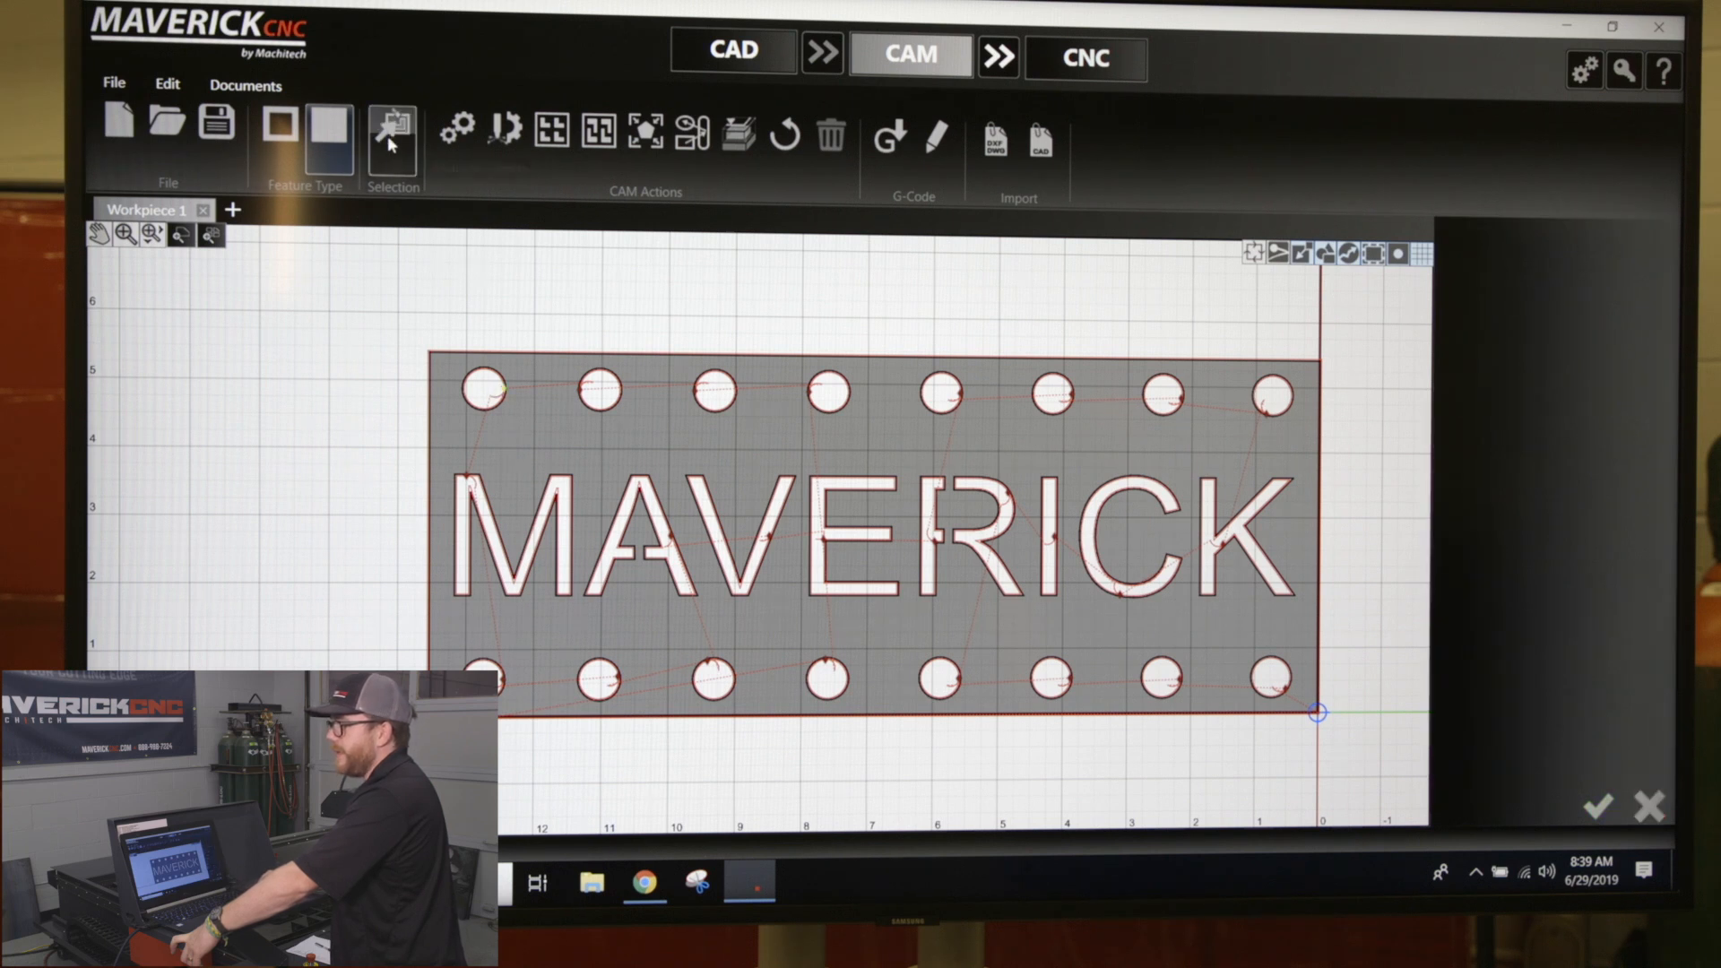
# Select the breaks of all holes and letters from the Selection dropdown.
pyautogui.click(392, 130)
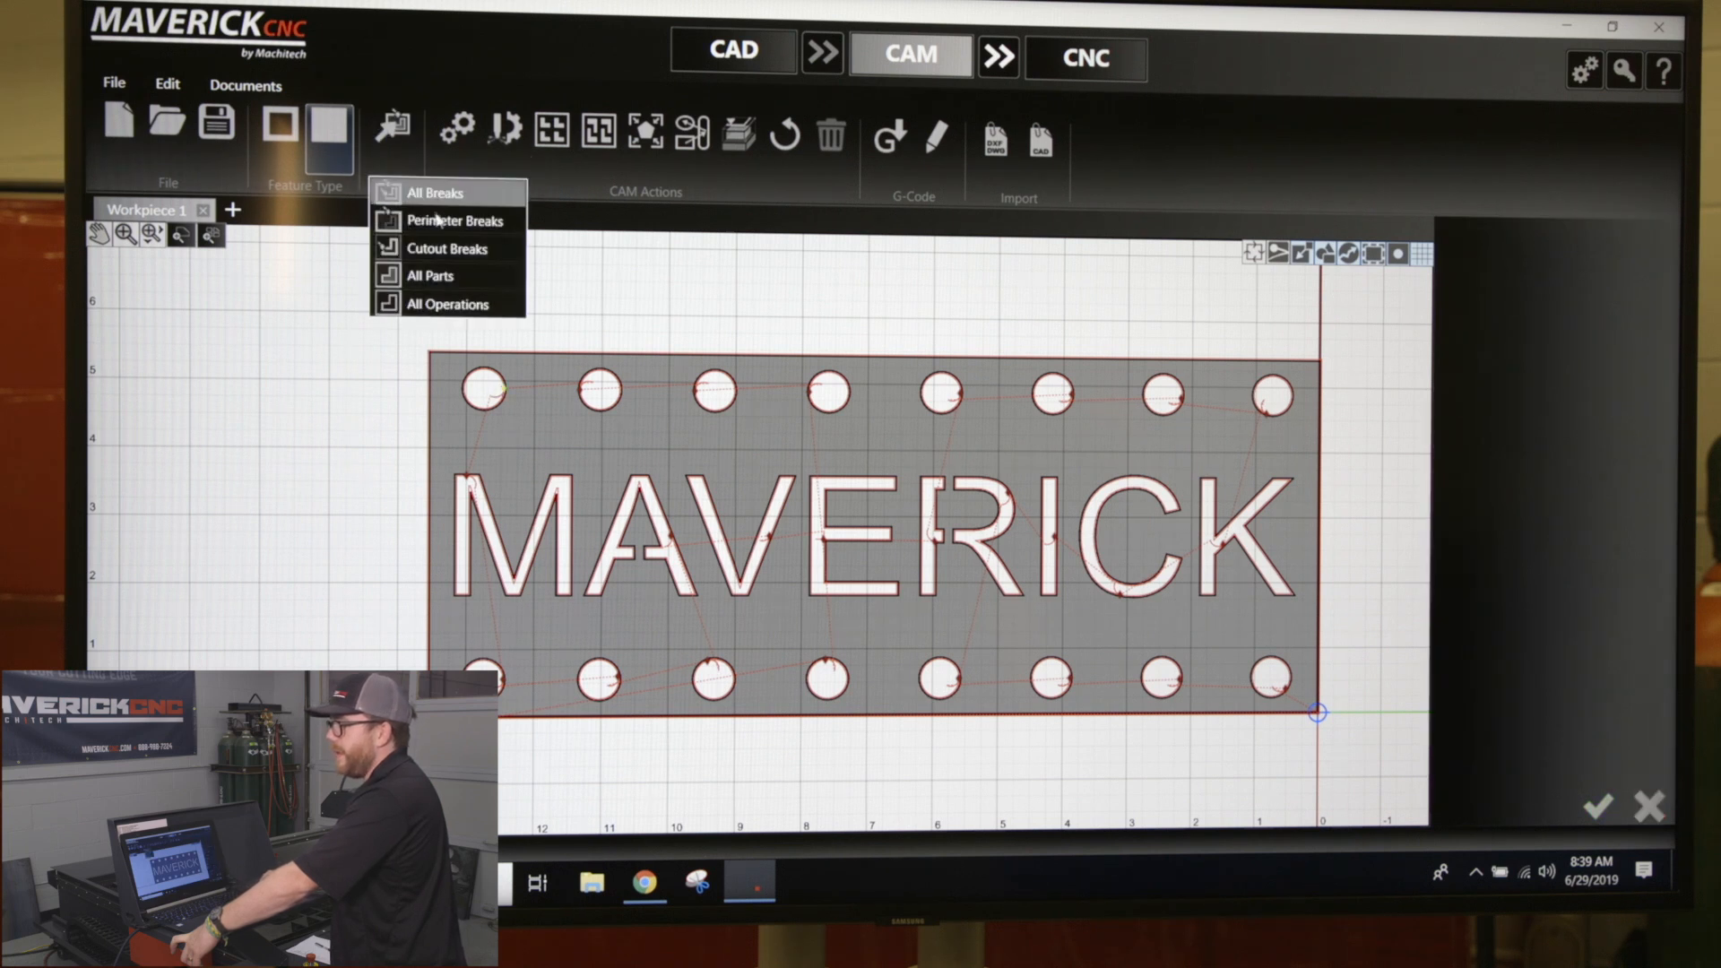
pyautogui.click(434, 192)
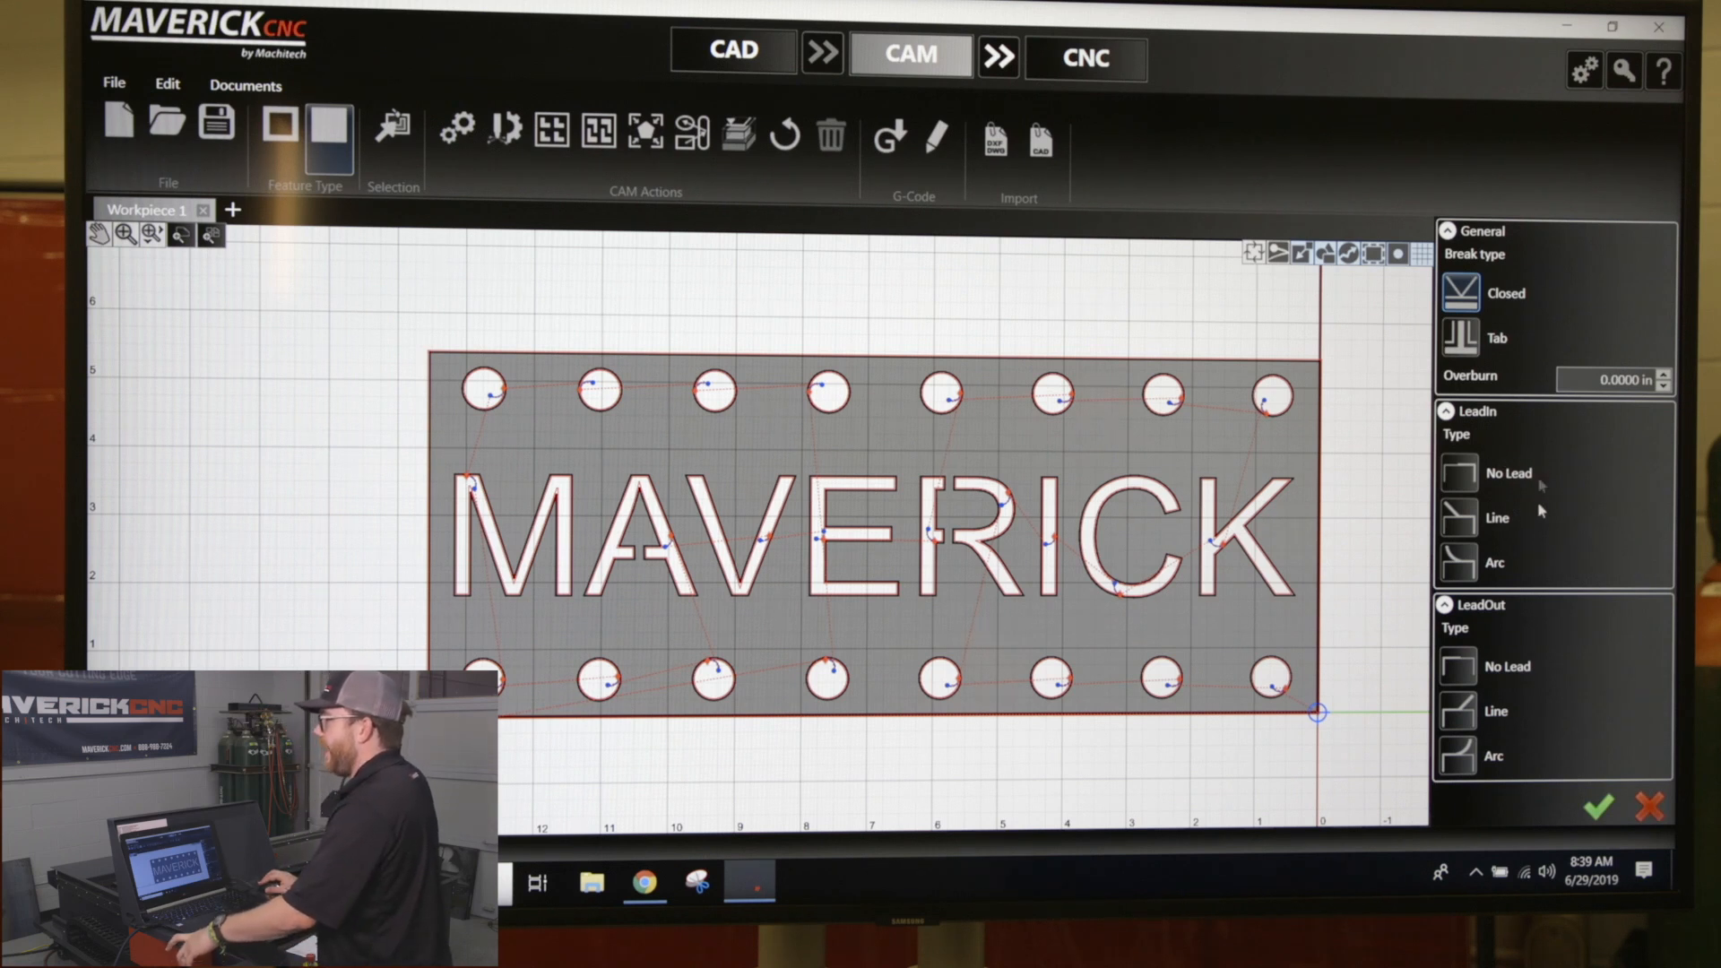
pyautogui.moveTo(1290, 617)
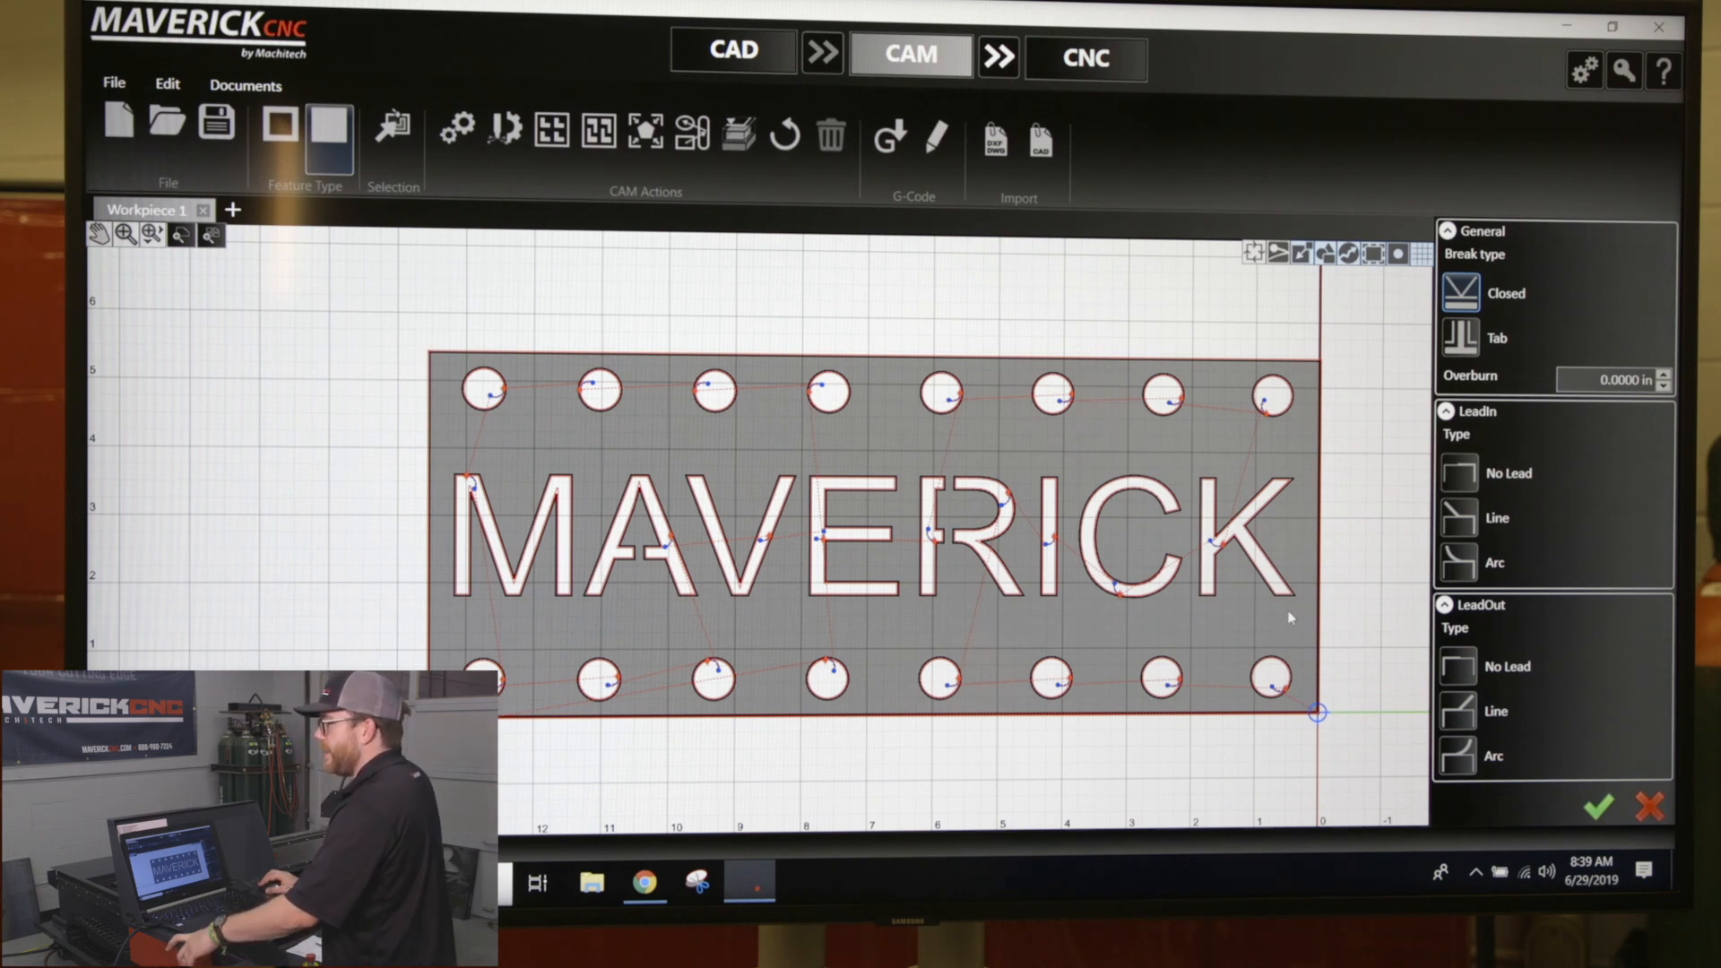
pyautogui.moveTo(829, 458)
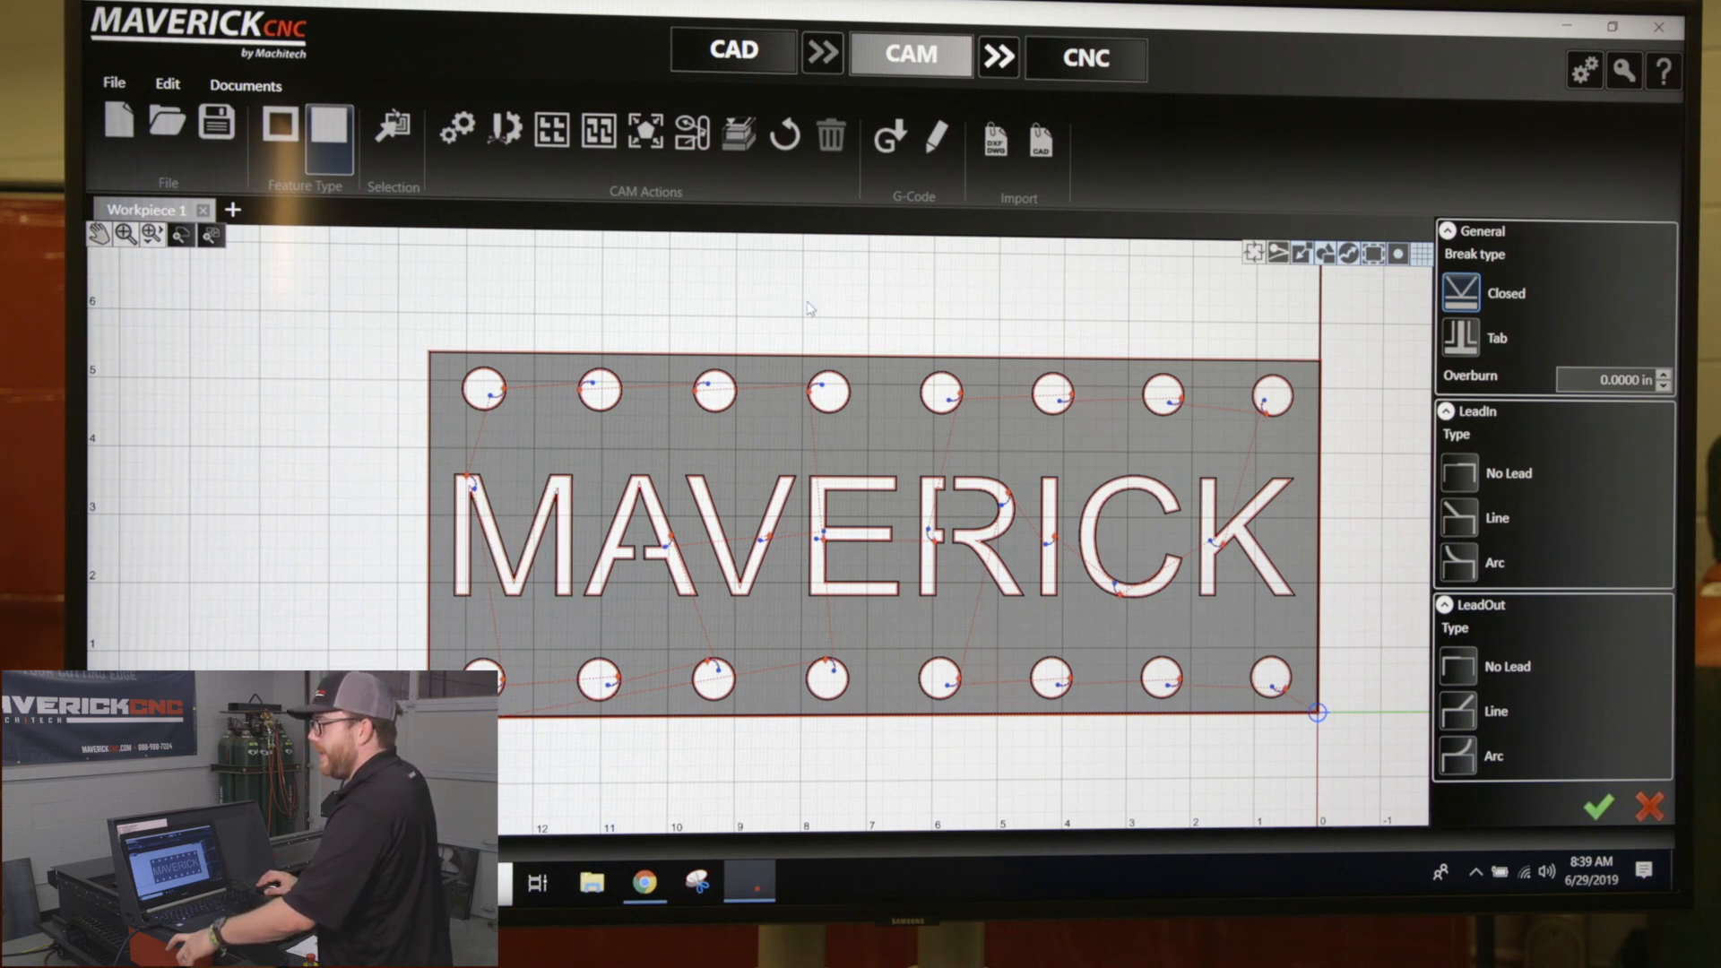
# Select Perimeter Breaks to show the 0.15 in line lead-in and line lead-out.
pyautogui.click(391, 135)
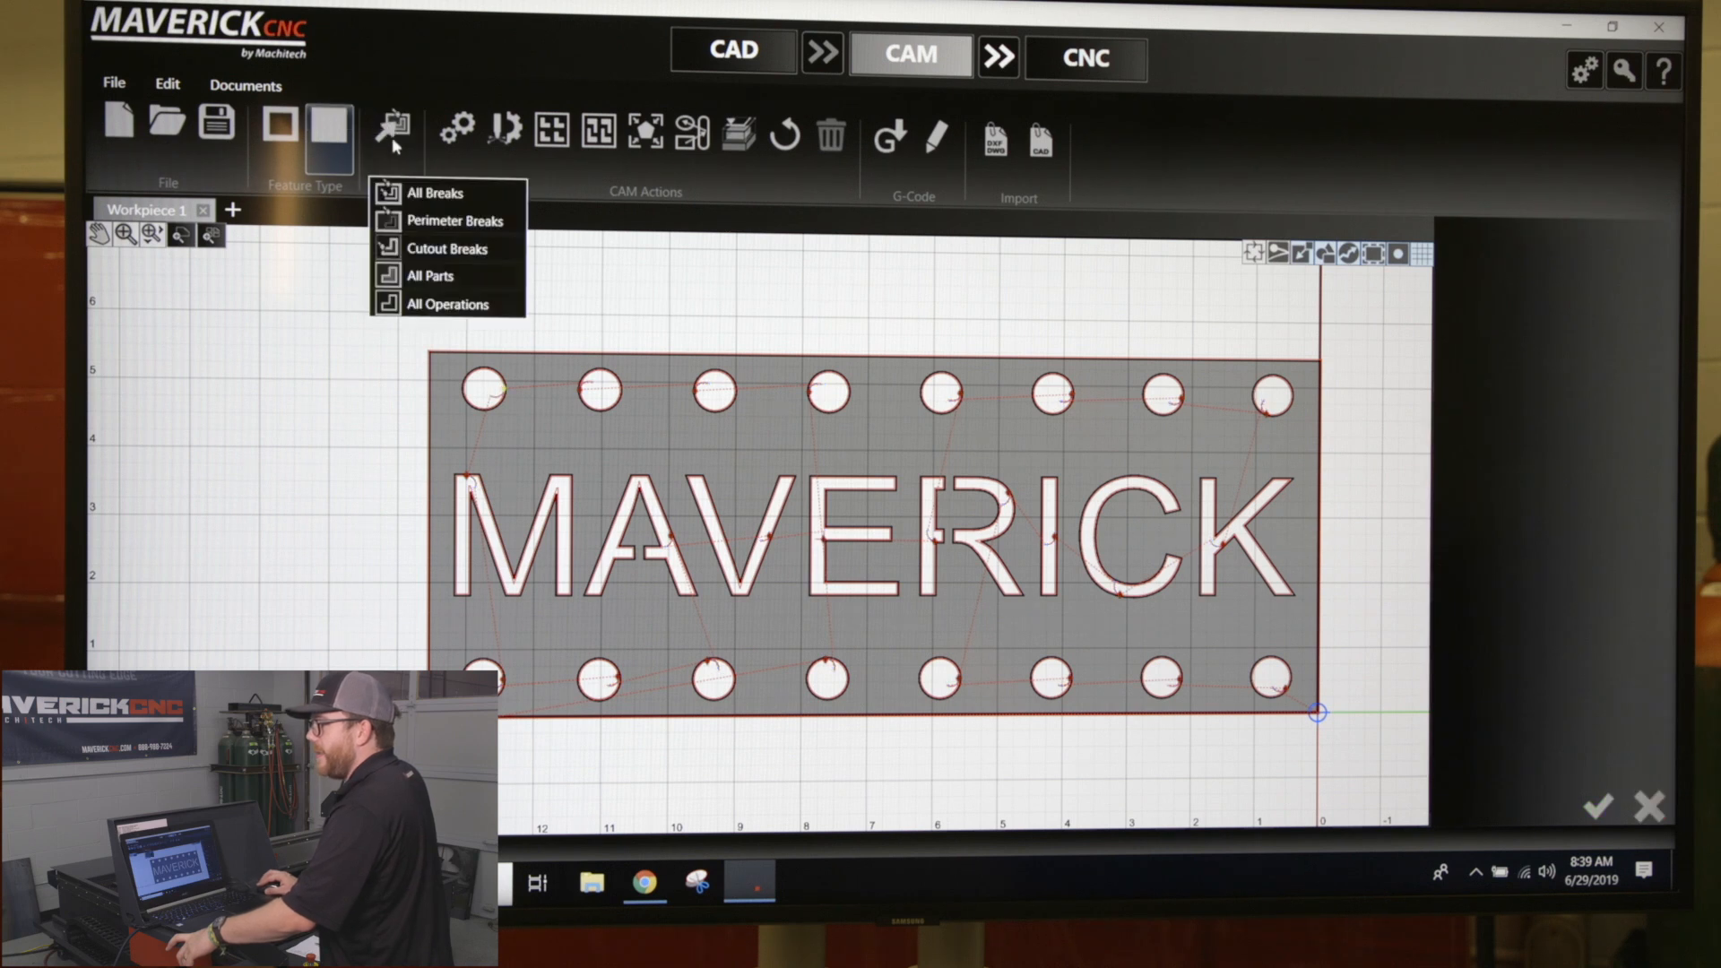
pyautogui.moveTo(440, 240)
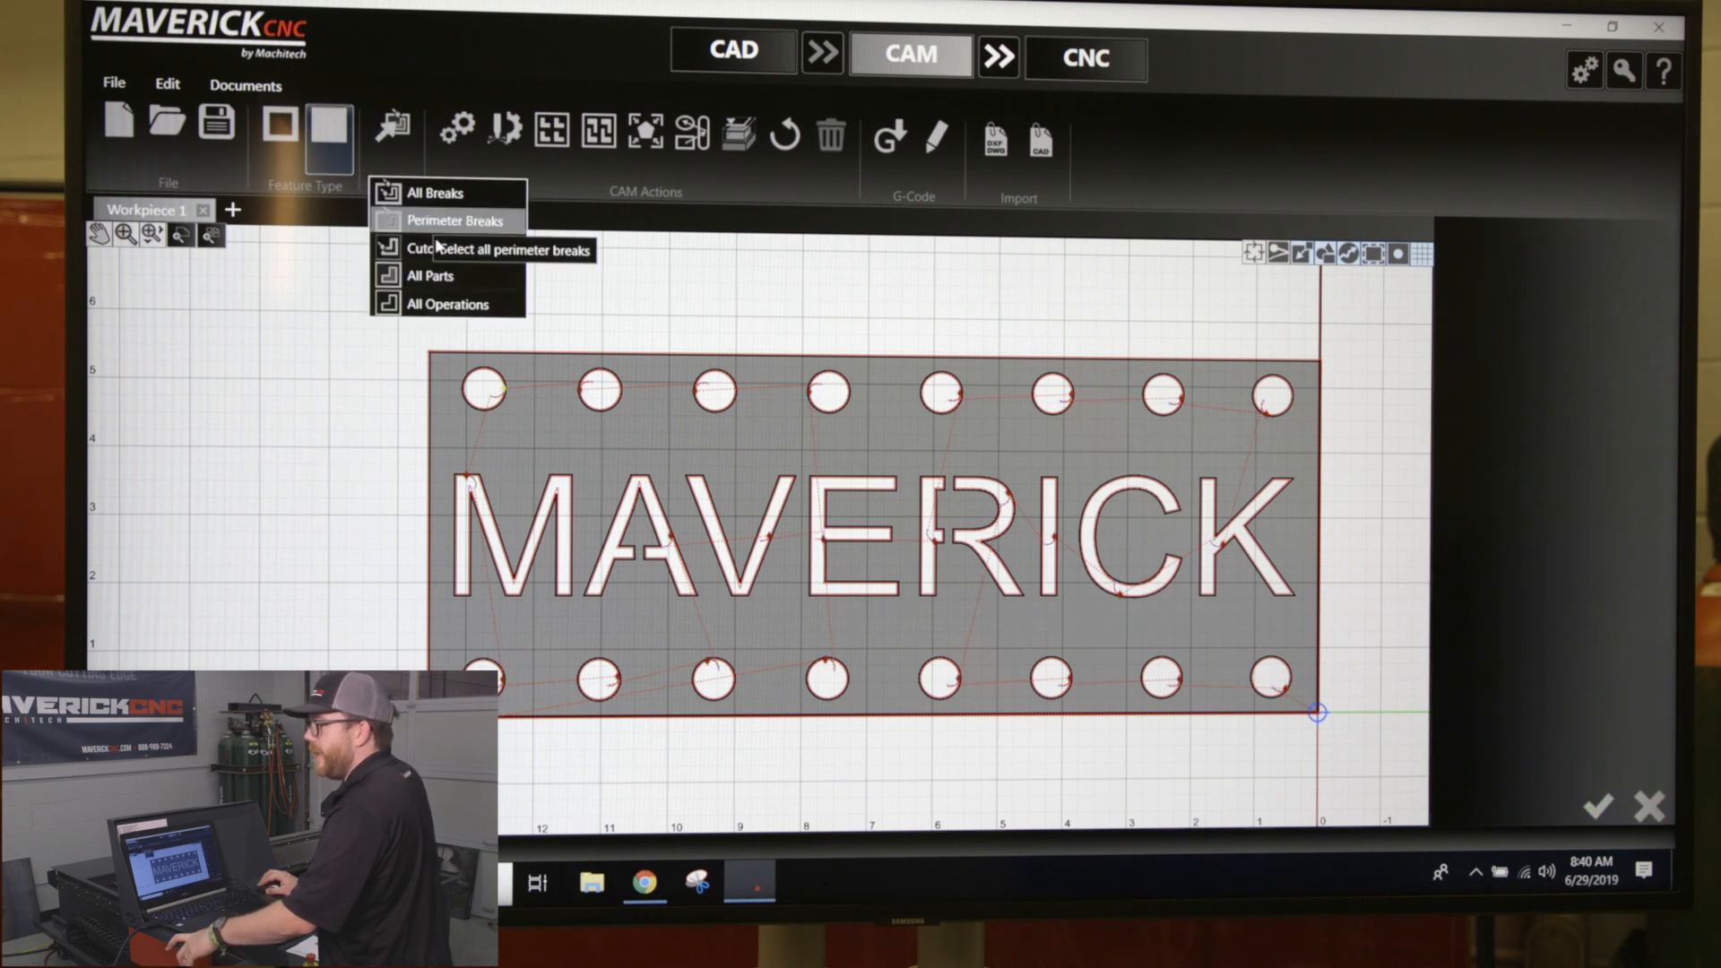
pyautogui.moveTo(434, 226)
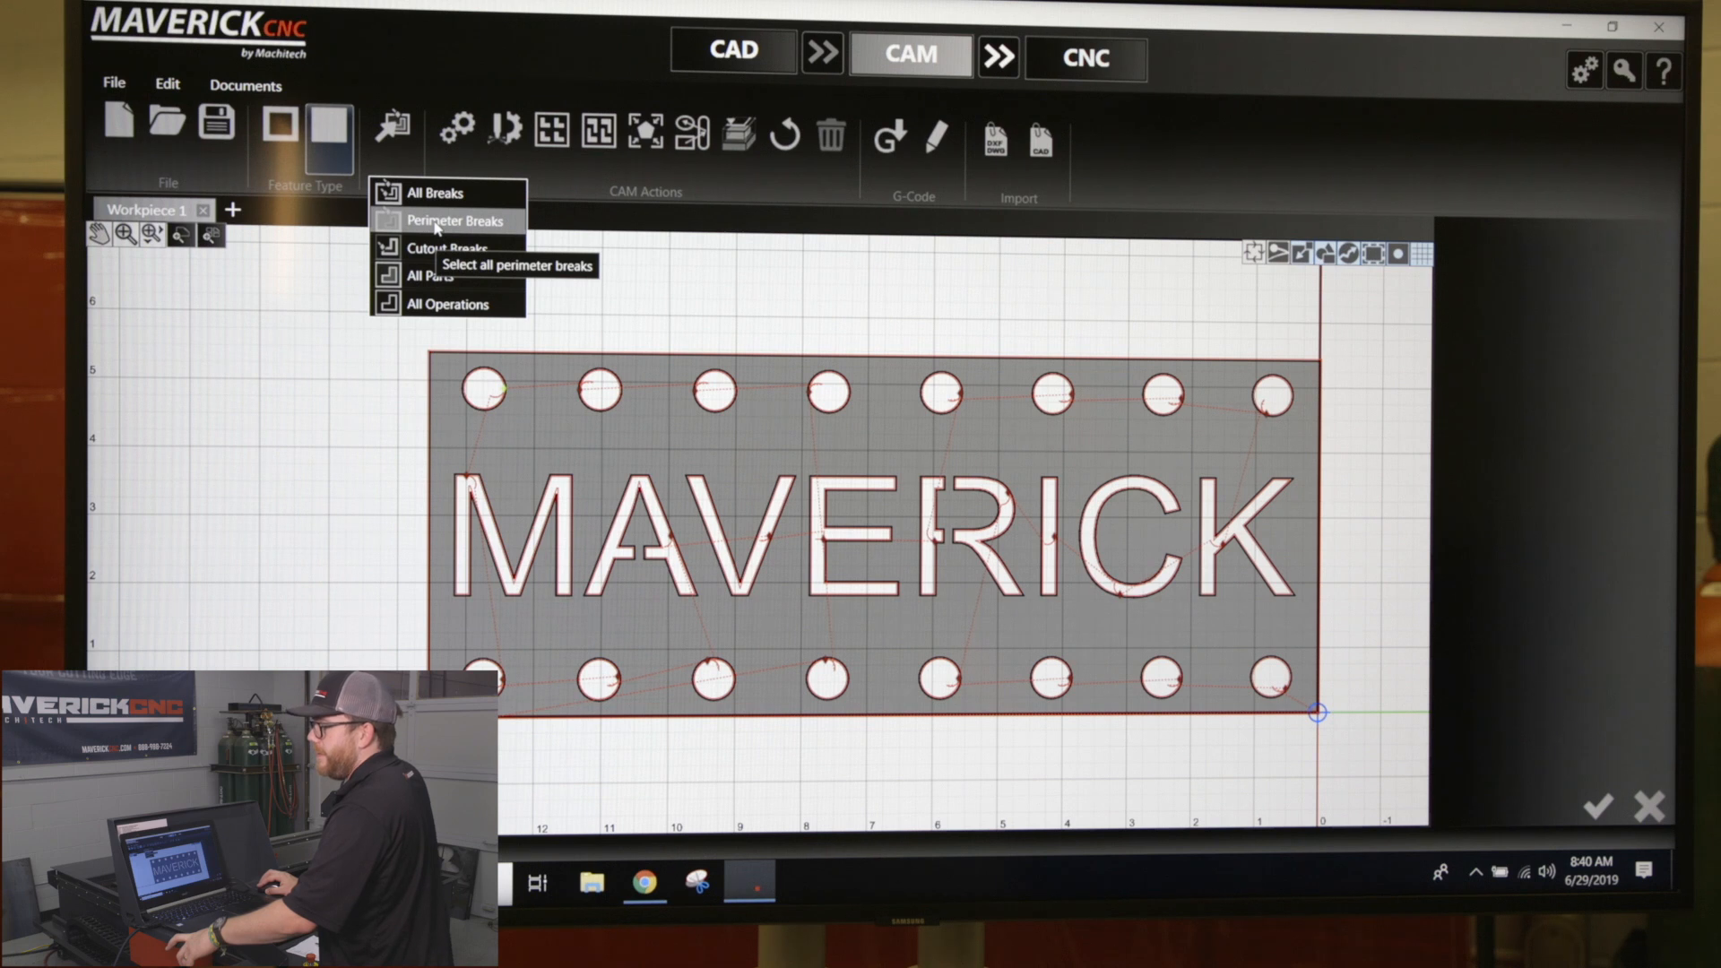
pyautogui.click(444, 220)
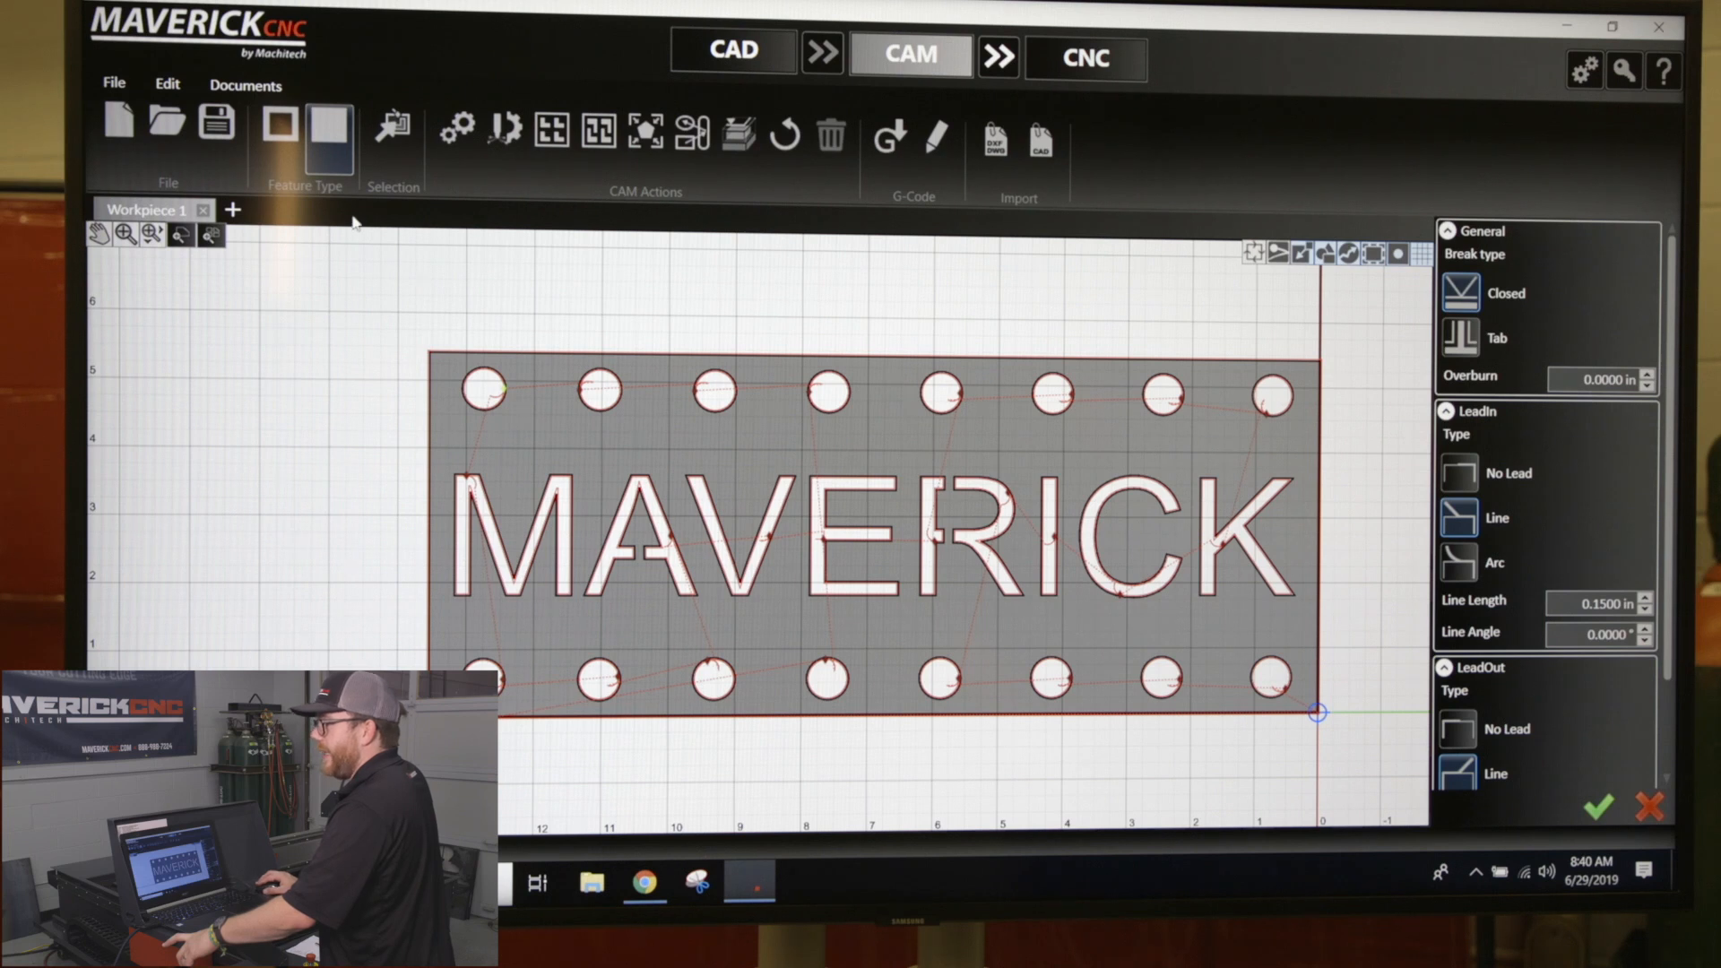
pyautogui.click(390, 130)
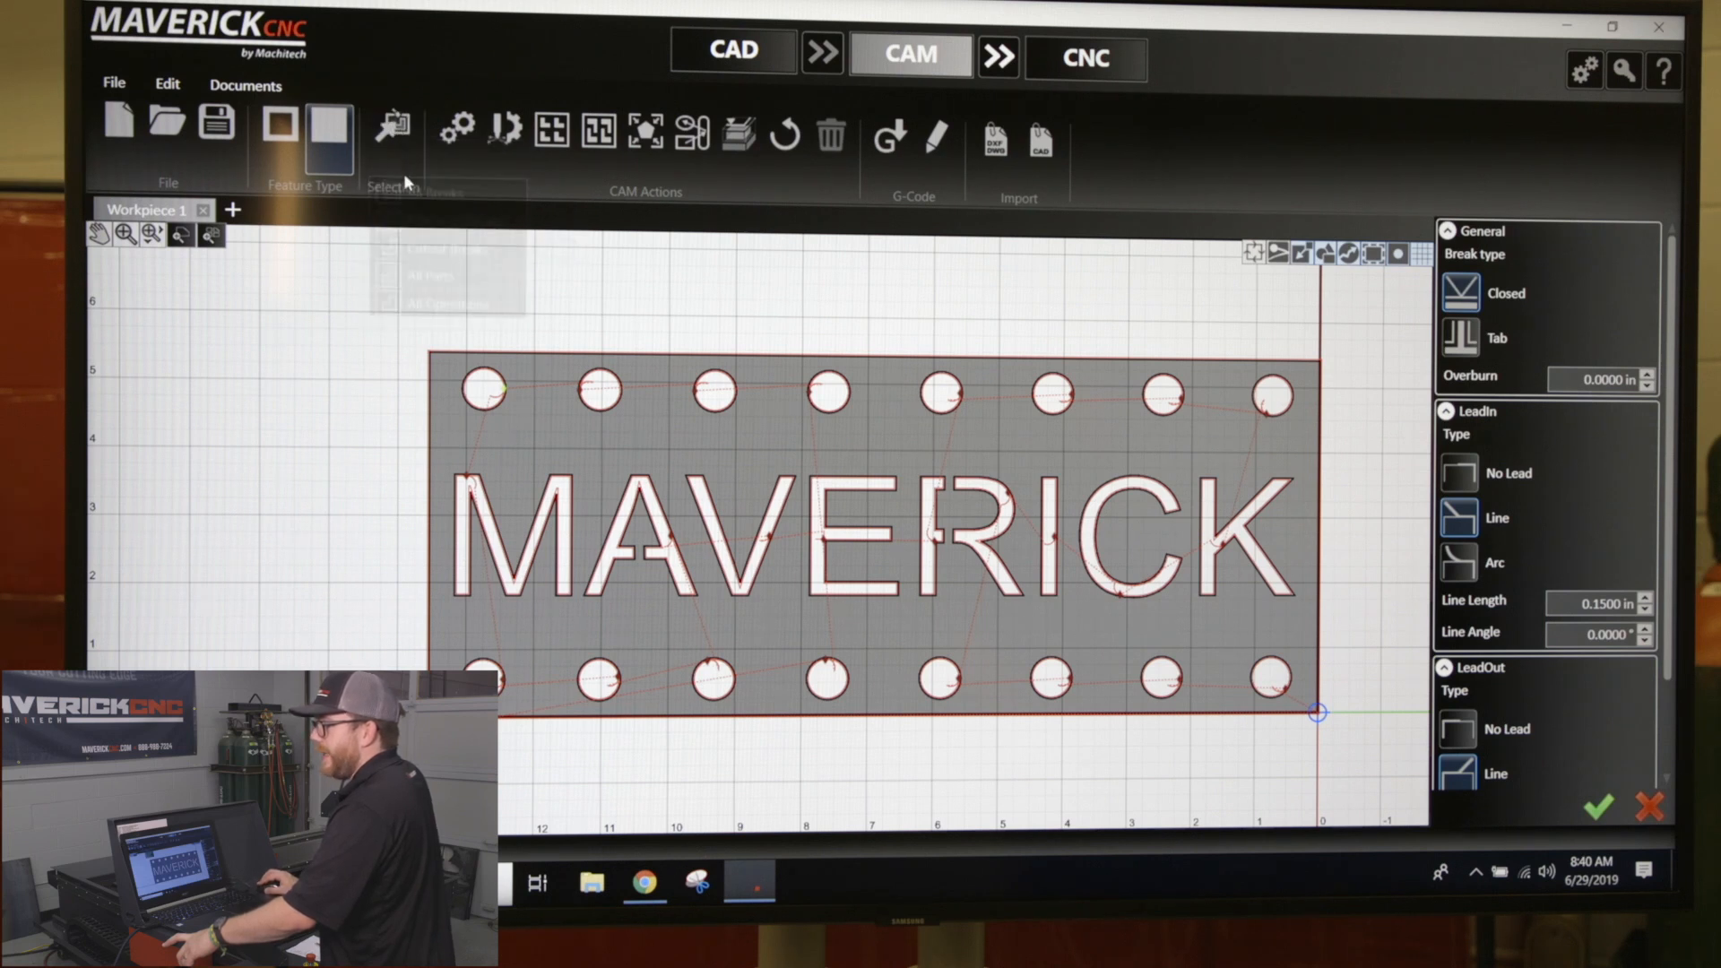
pyautogui.click(392, 131)
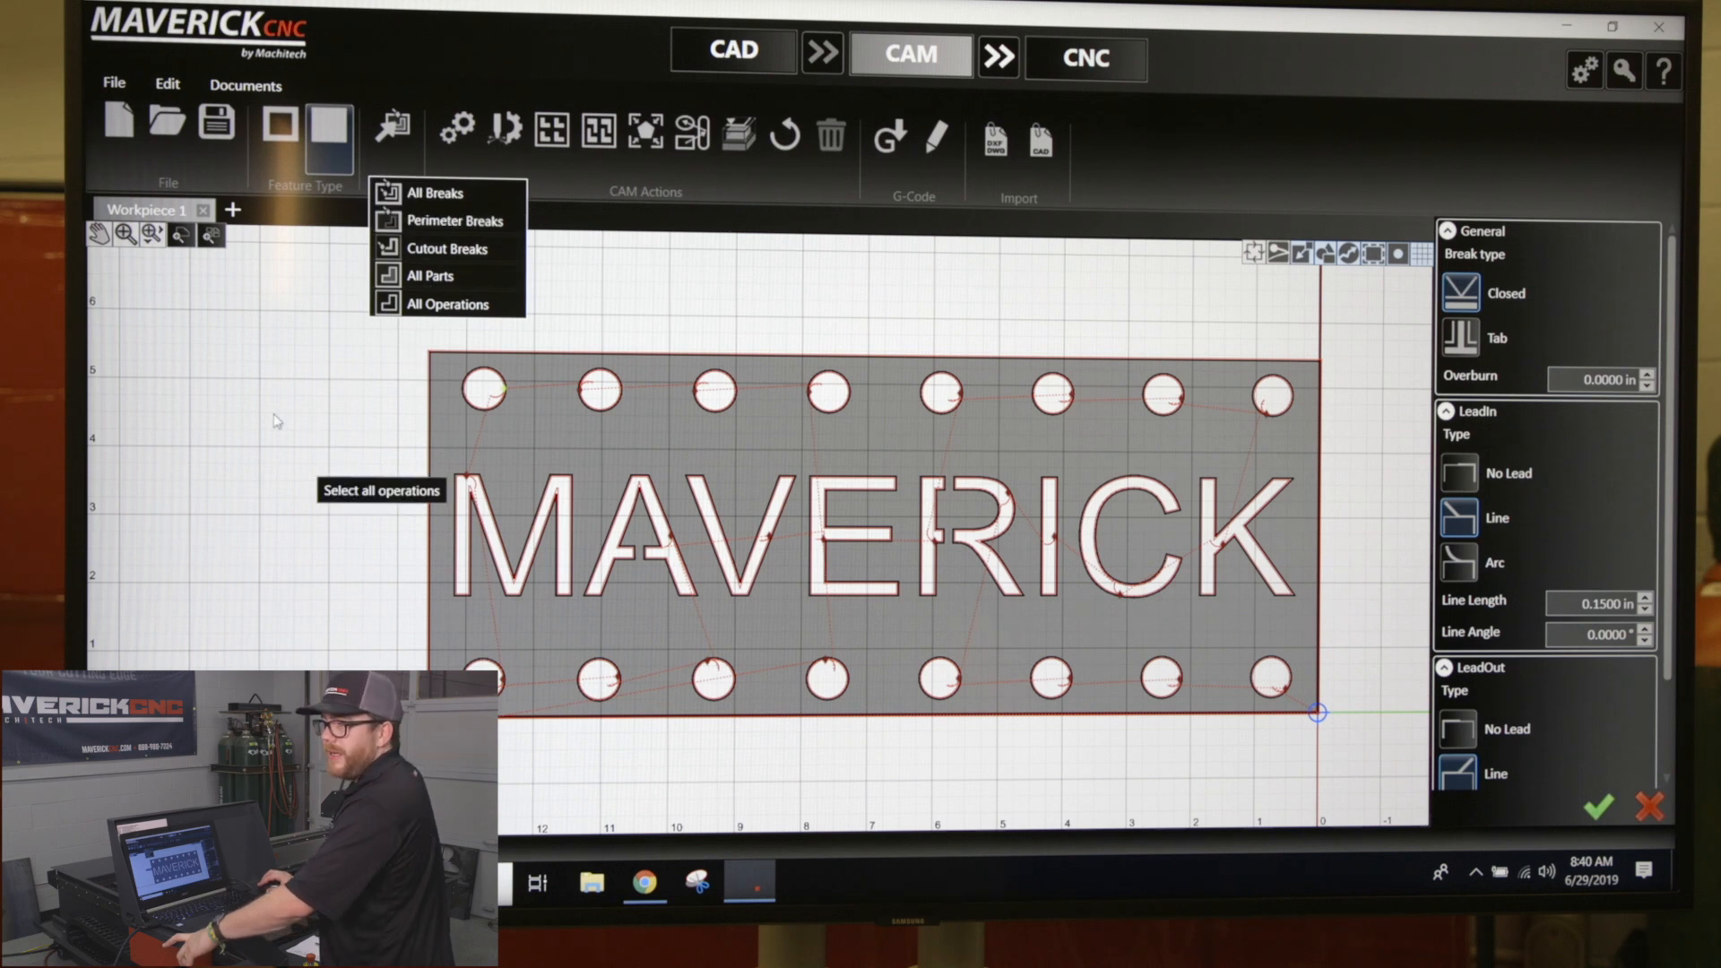
pyautogui.moveTo(1037, 566)
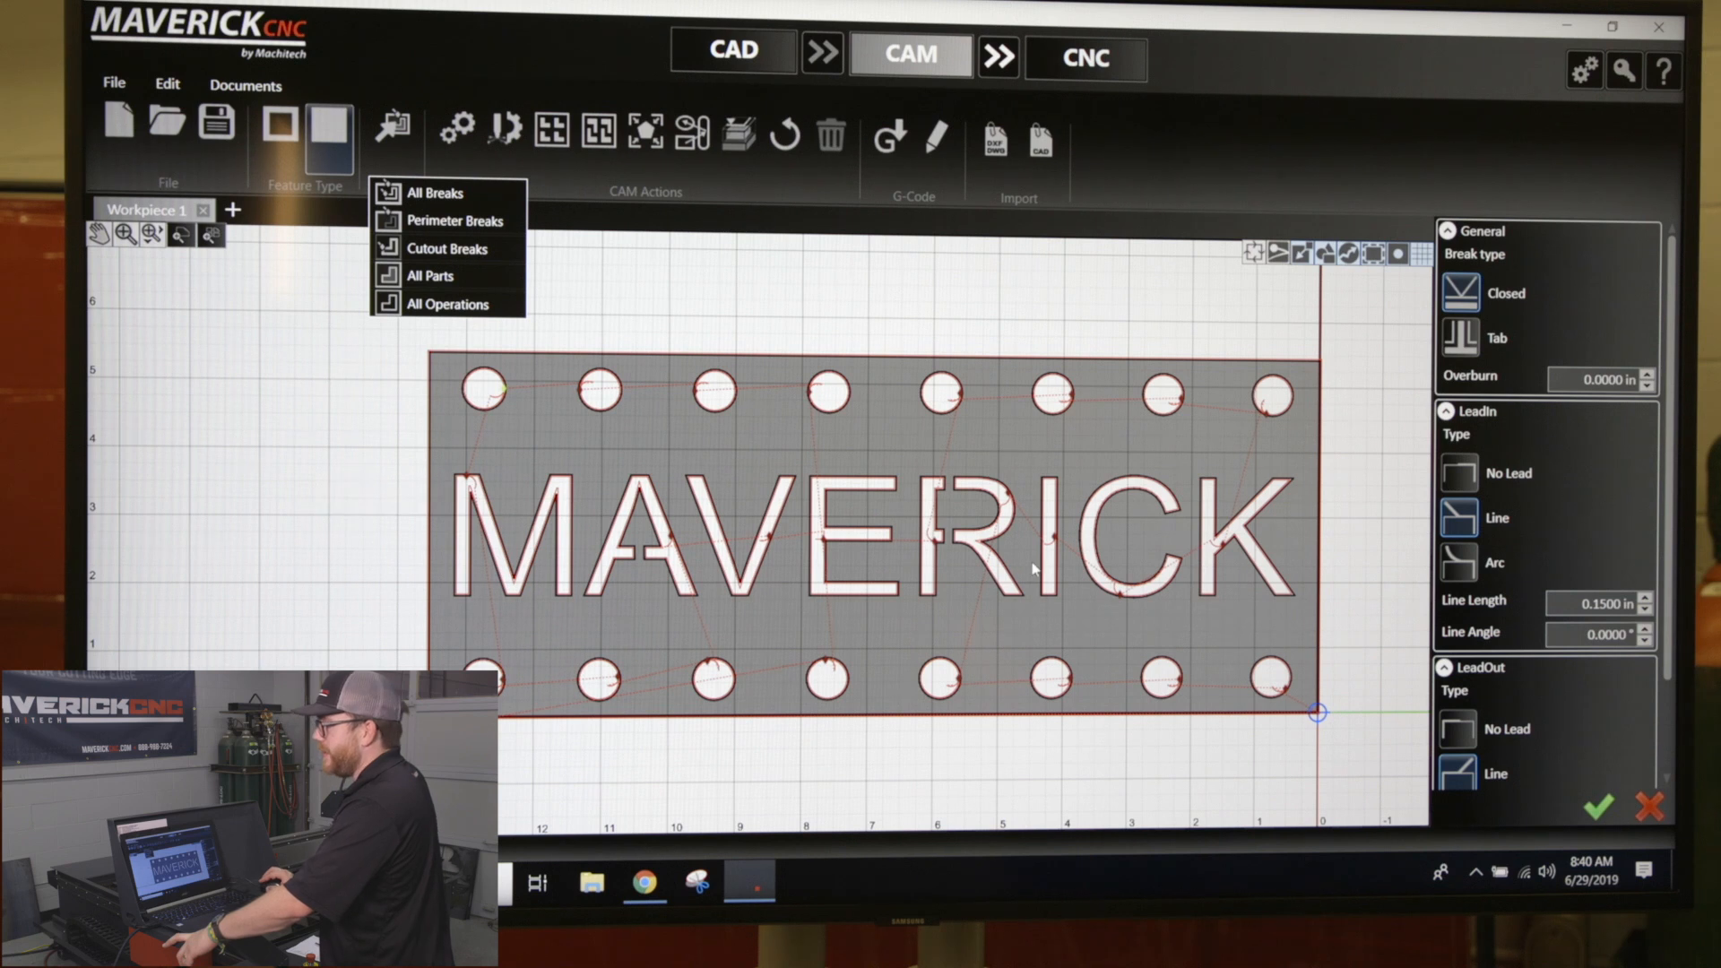
pyautogui.moveTo(1520, 506)
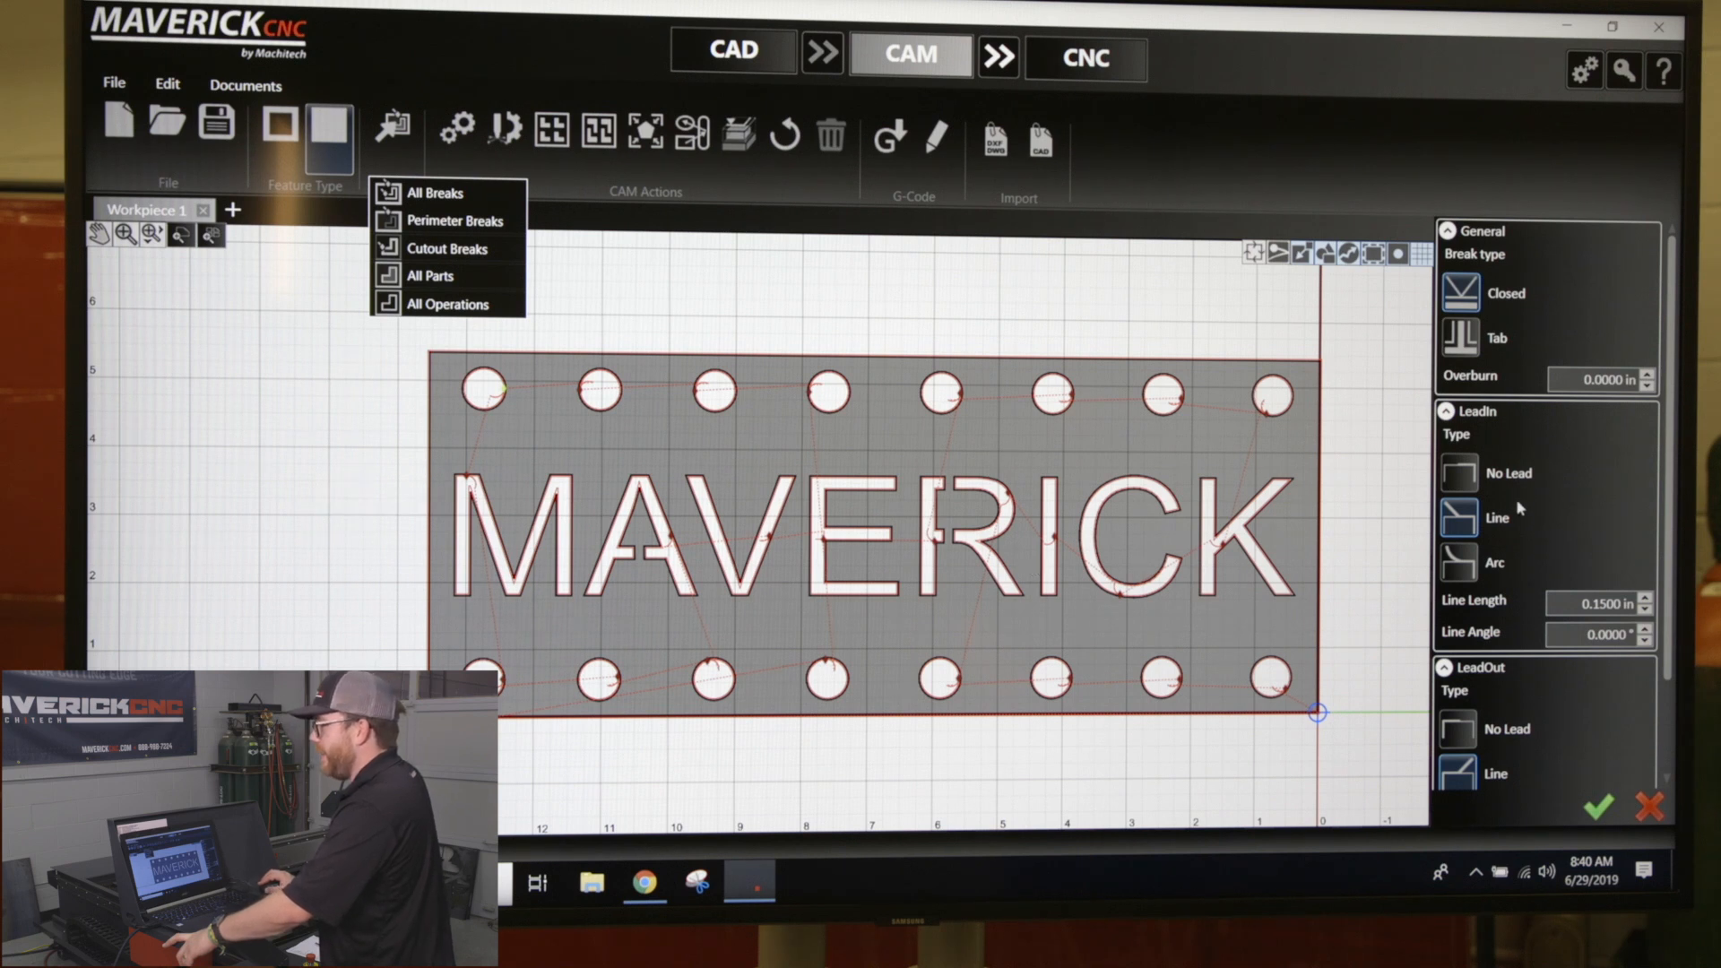